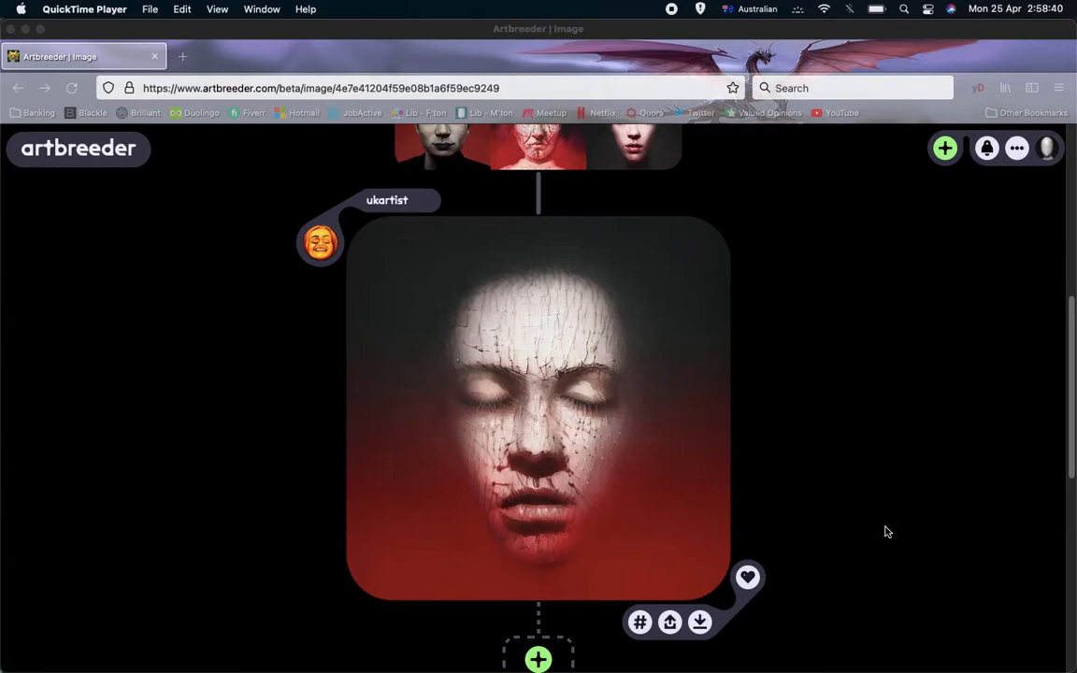
{"action": "mouse_move", "coordinate": [848, 495]}
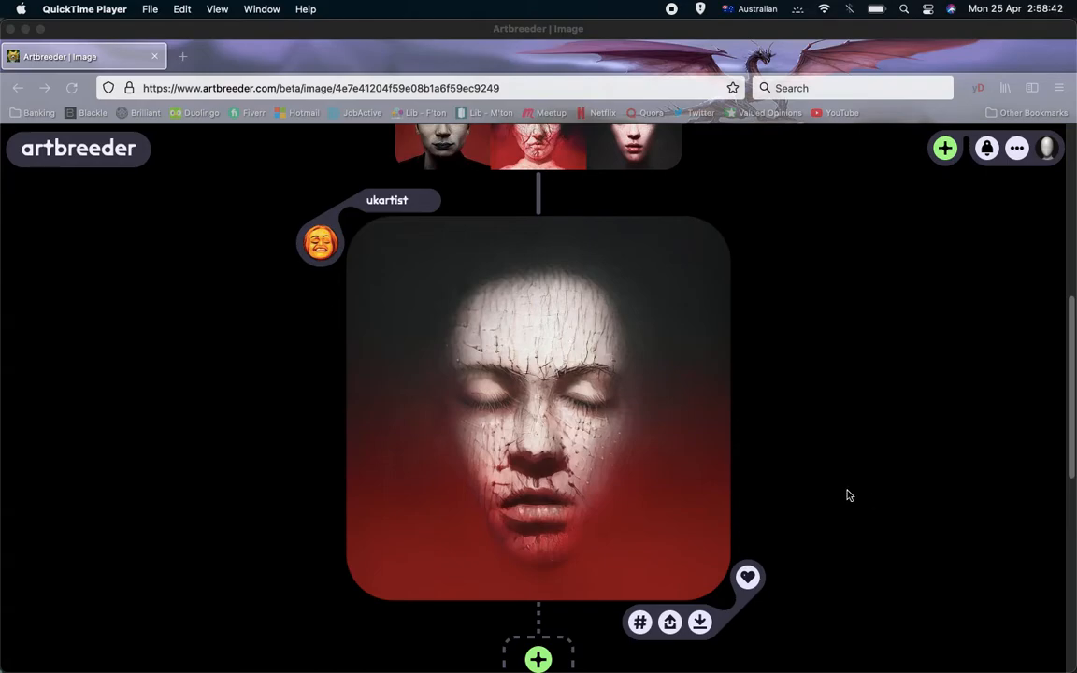
{"action": "mouse_move", "coordinate": [781, 430]}
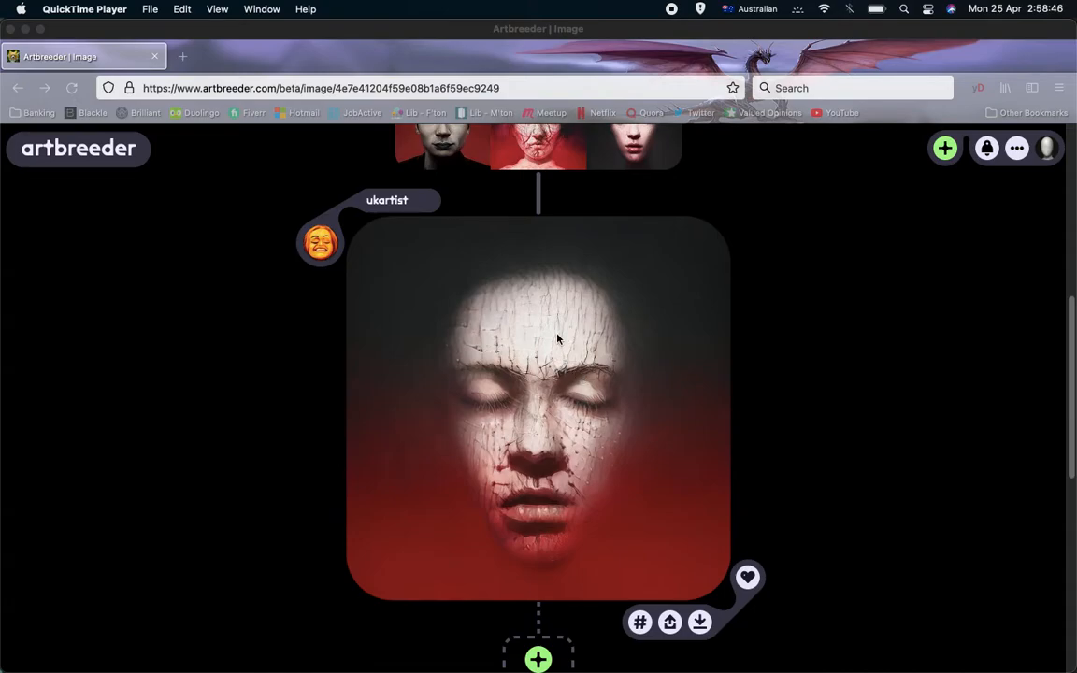
- Start saving the regular-size cracked-face image from its context menu, then cancel the save
{"action": "right_click", "coordinate": [557, 339]}
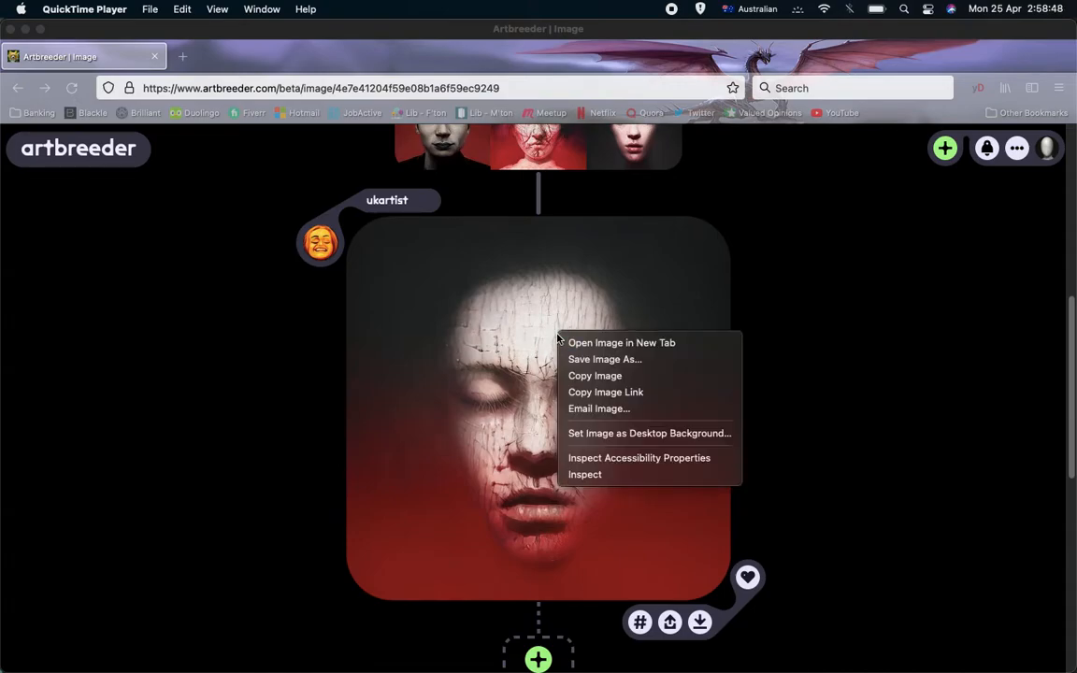
{"action": "mouse_move", "coordinate": [605, 359]}
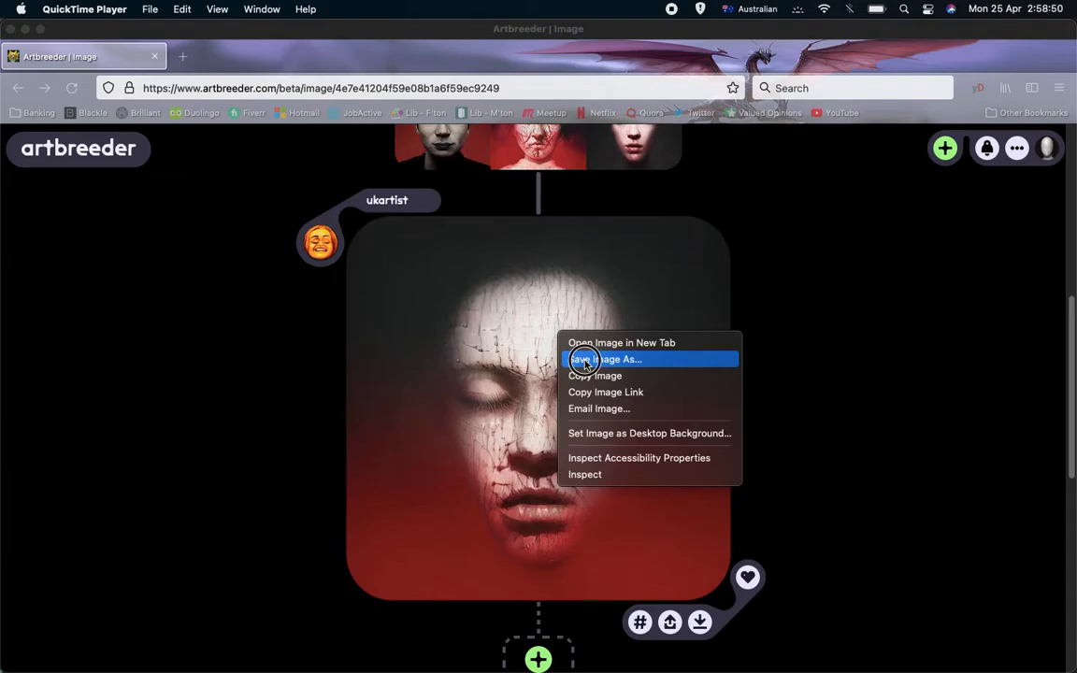
{"action": "left_click", "coordinate": [609, 359]}
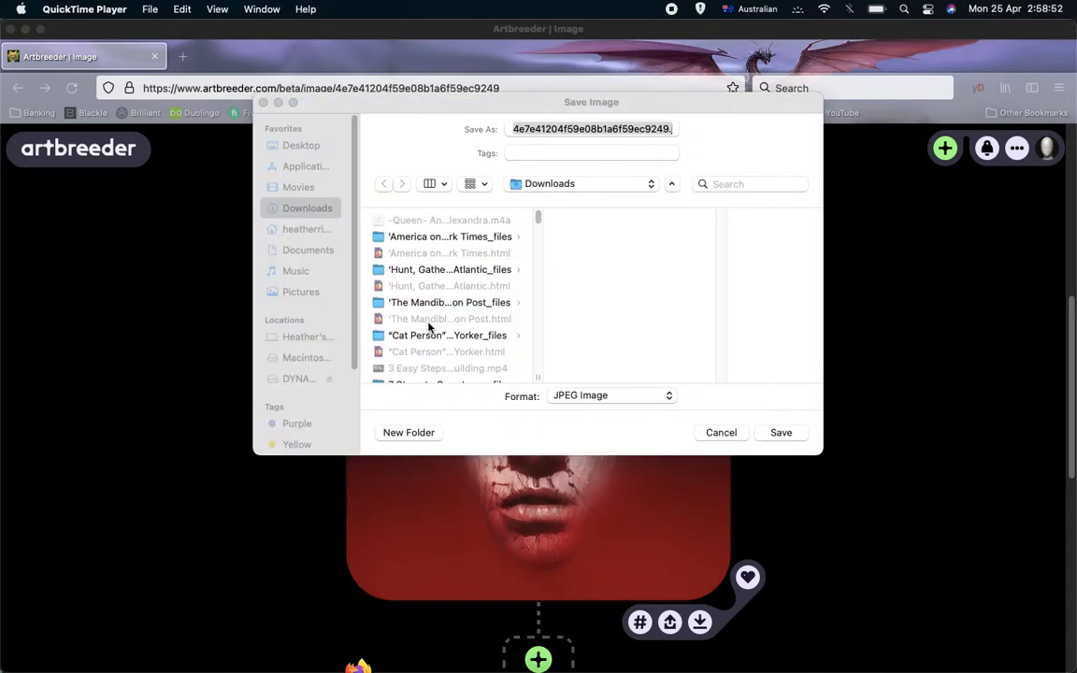
{"action": "mouse_move", "coordinate": [265, 115]}
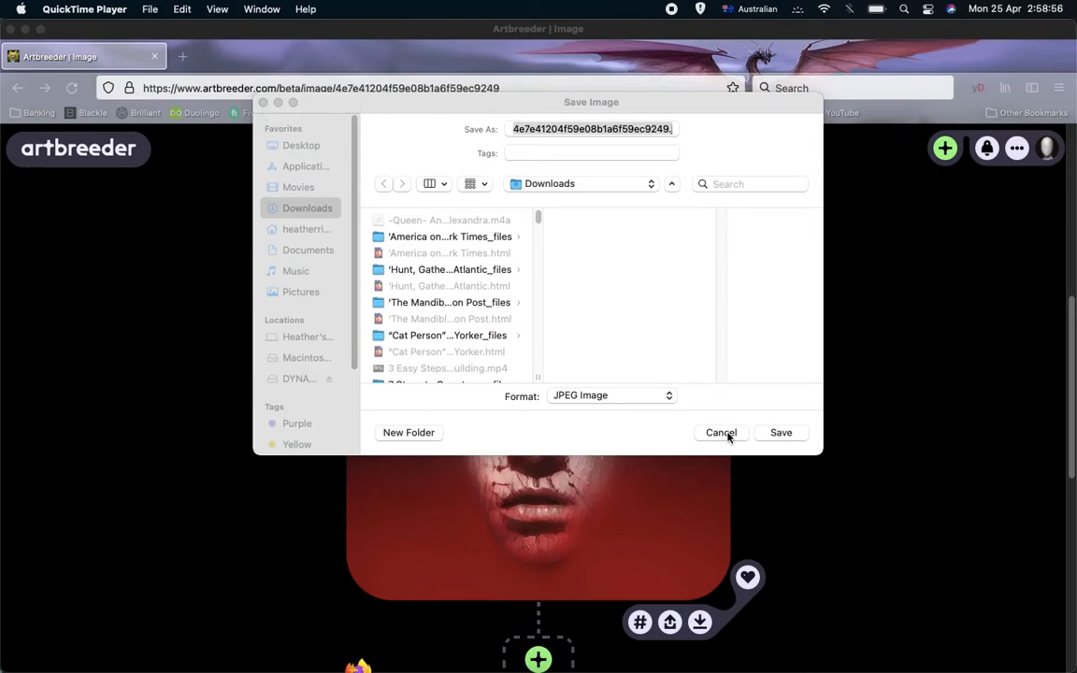
{"action": "left_click", "coordinate": [721, 431]}
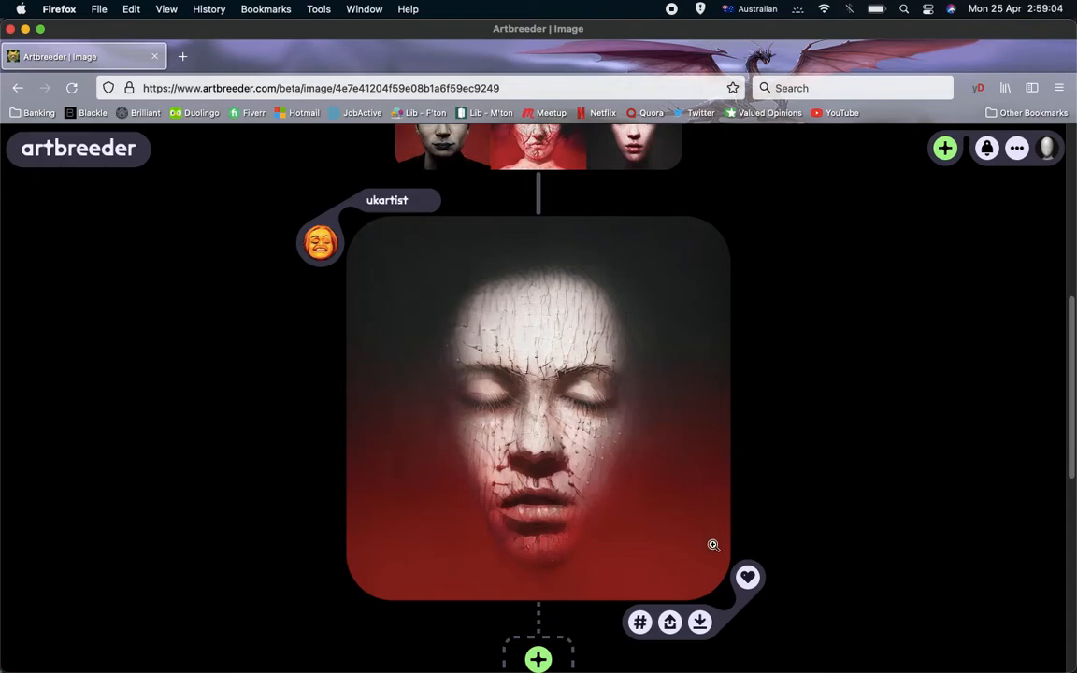
{"action": "mouse_move", "coordinate": [920, 358]}
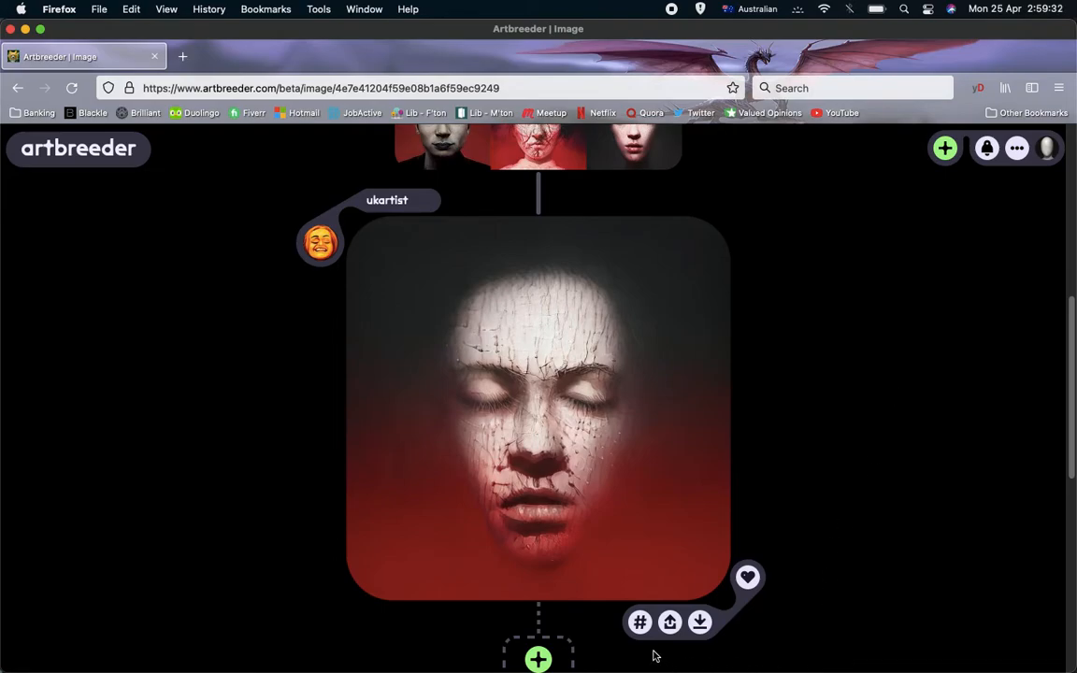
{"action": "mouse_move", "coordinate": [680, 640]}
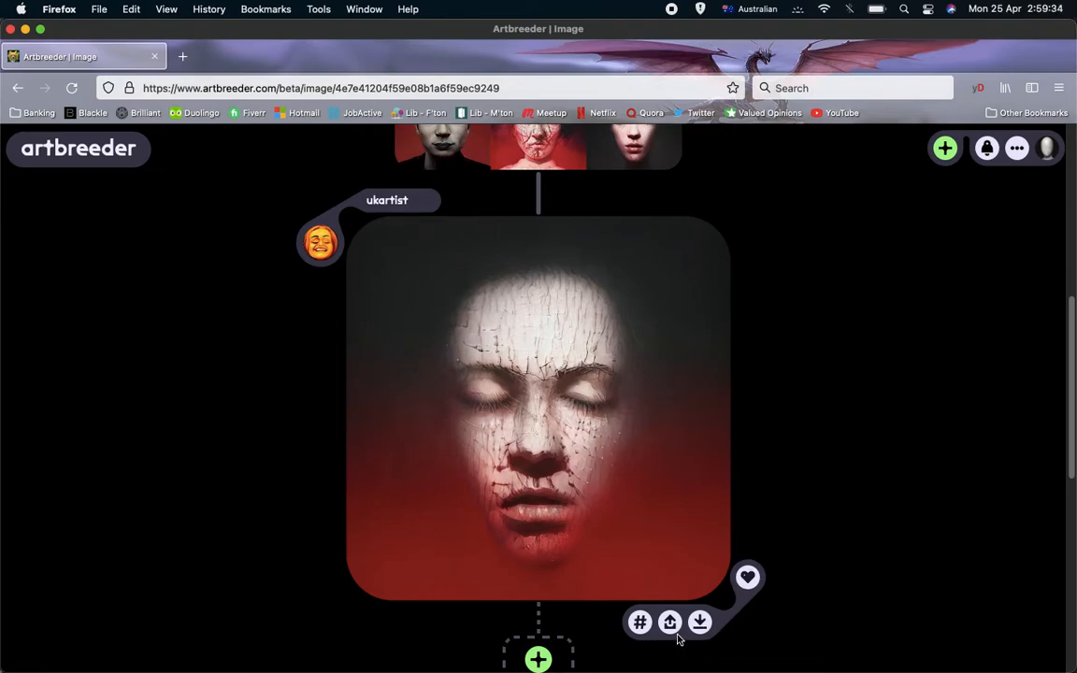
{"action": "mouse_move", "coordinate": [727, 632]}
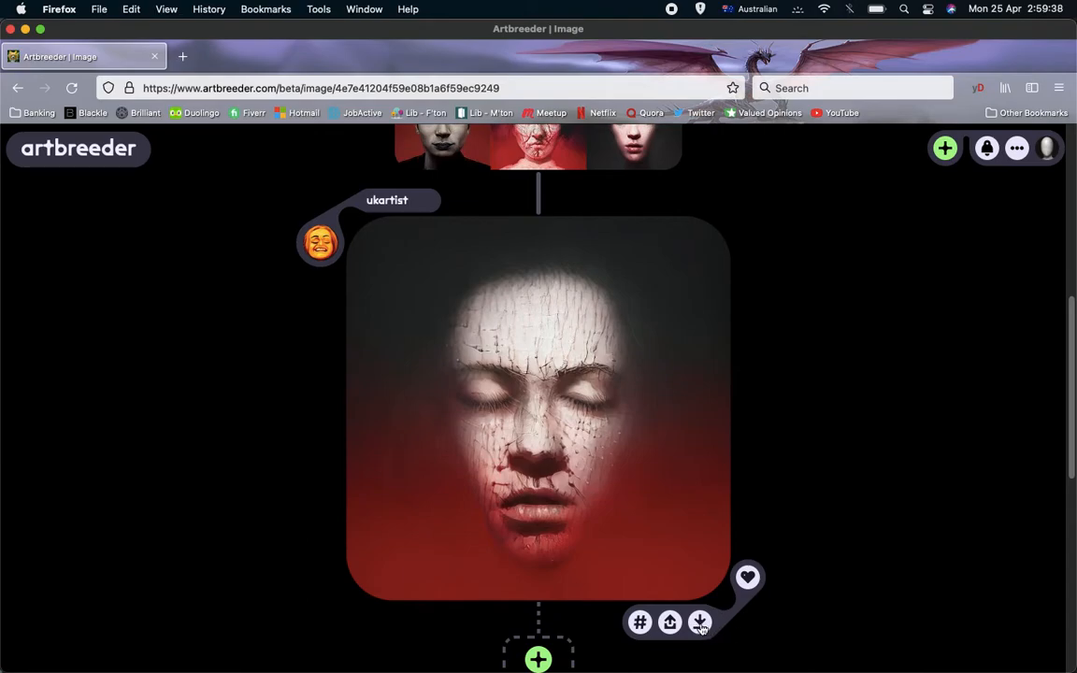
- Request the hi-res download and accept the remaining hi-res downloads notice with OK
{"action": "left_click", "coordinate": [699, 620]}
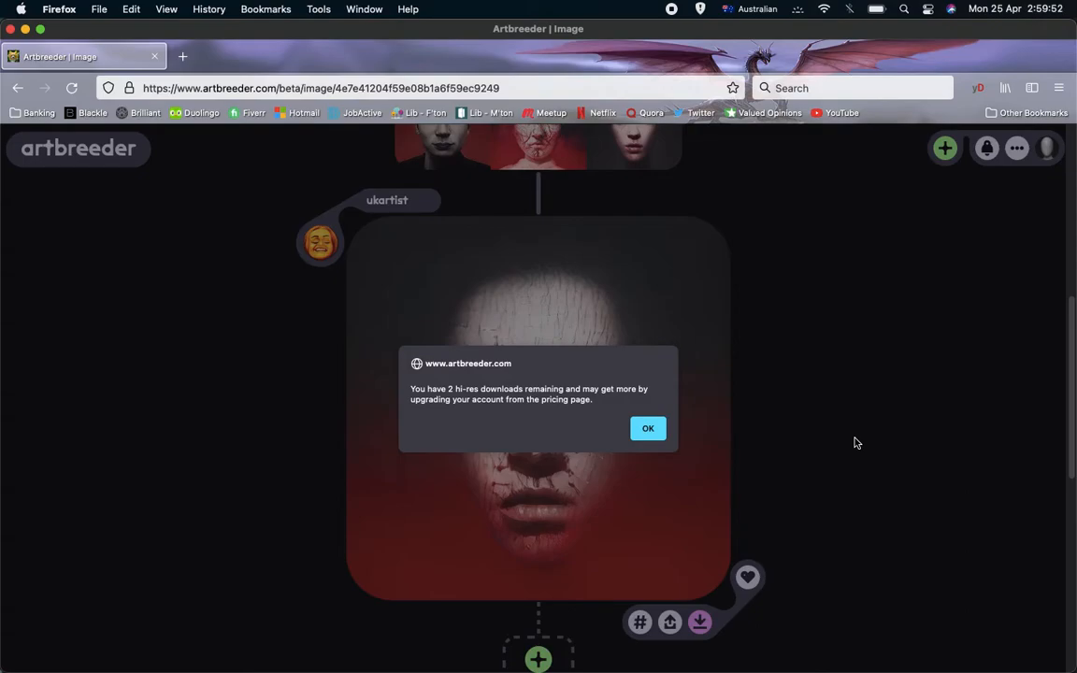
{"action": "mouse_move", "coordinate": [851, 439]}
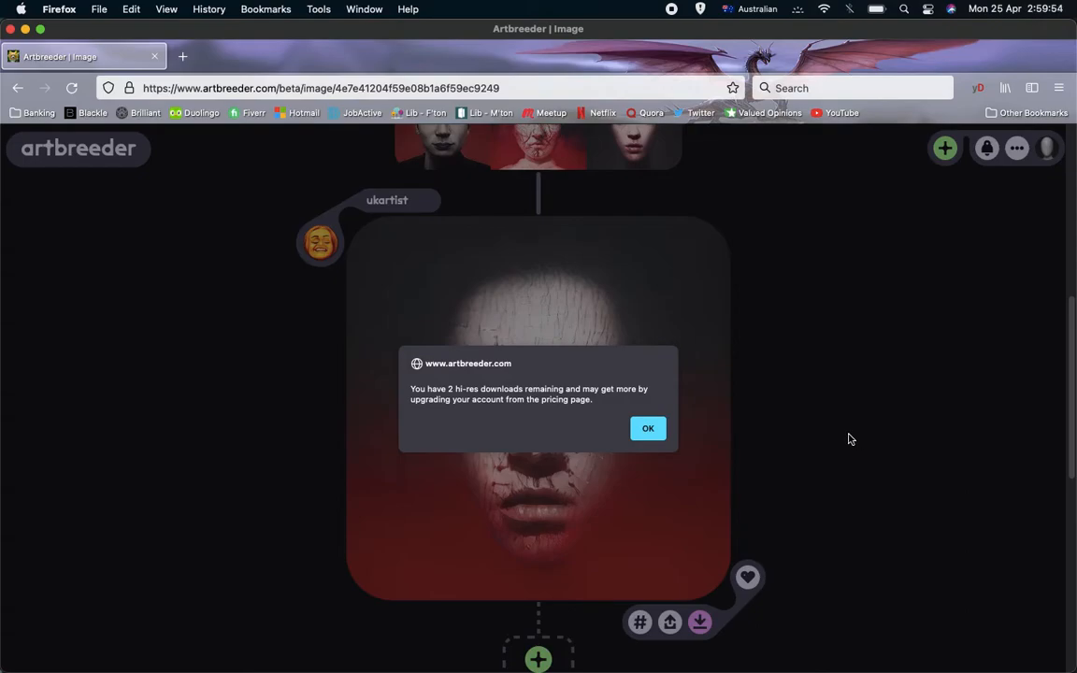
{"action": "mouse_move", "coordinate": [632, 390]}
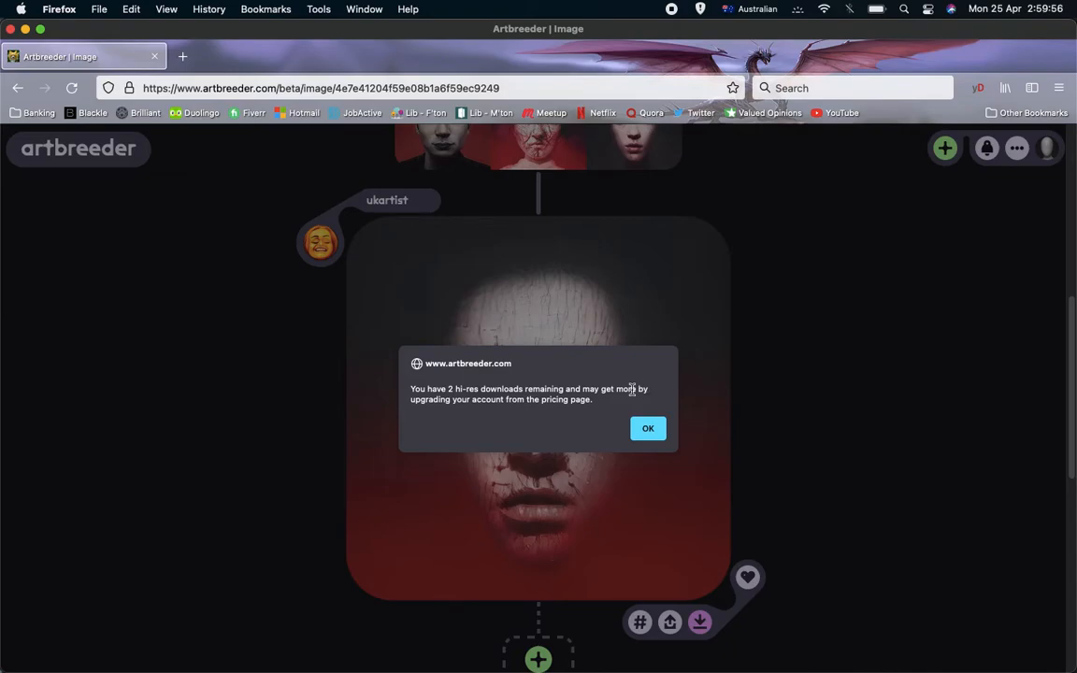
{"action": "mouse_move", "coordinate": [438, 397]}
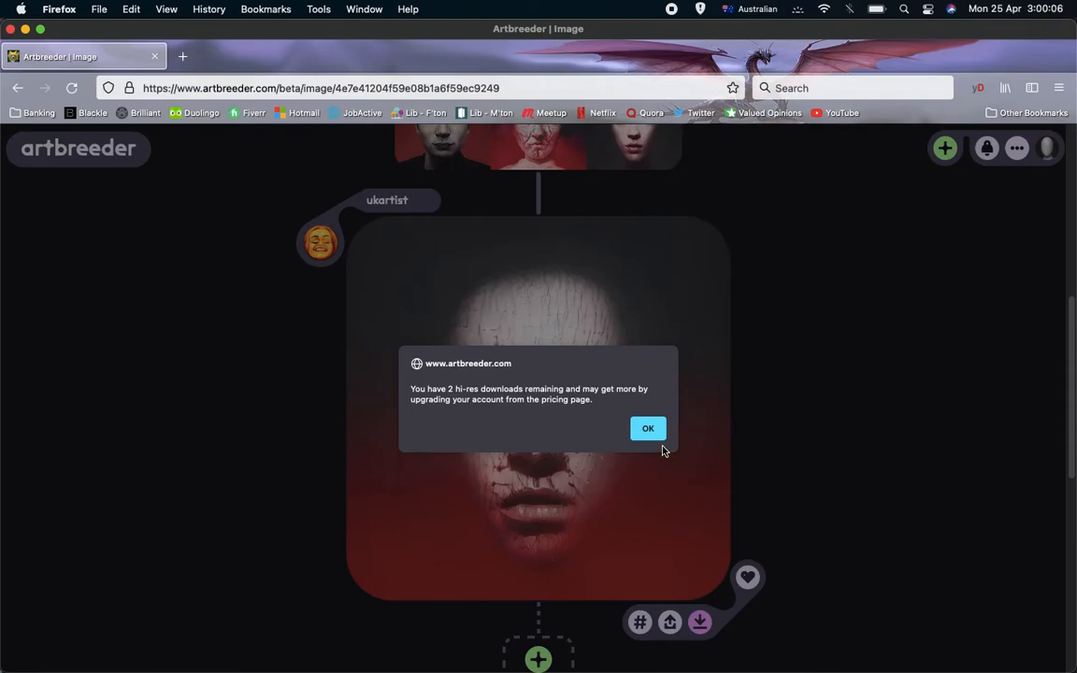
{"action": "mouse_move", "coordinate": [661, 451]}
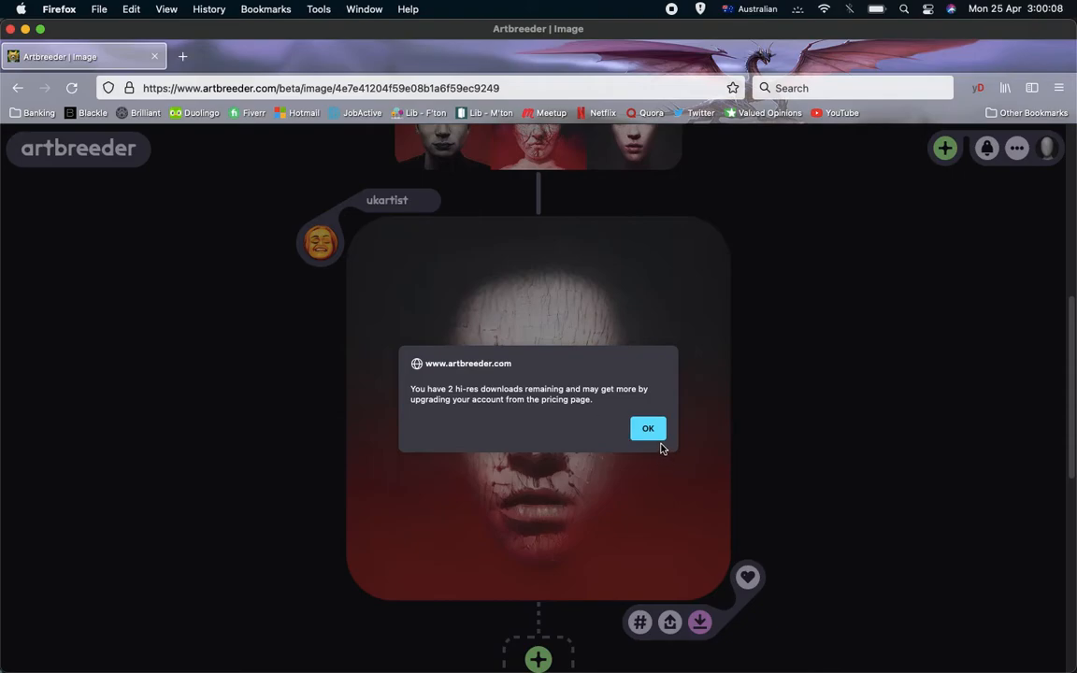
{"action": "mouse_move", "coordinate": [646, 428]}
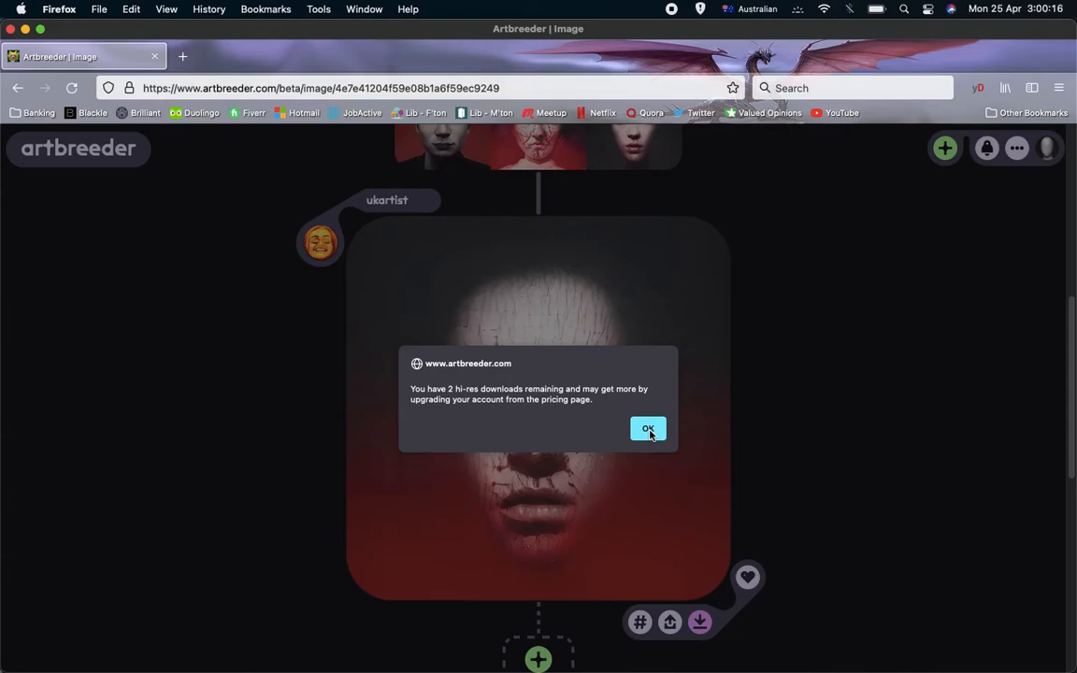
{"action": "left_click", "coordinate": [647, 428]}
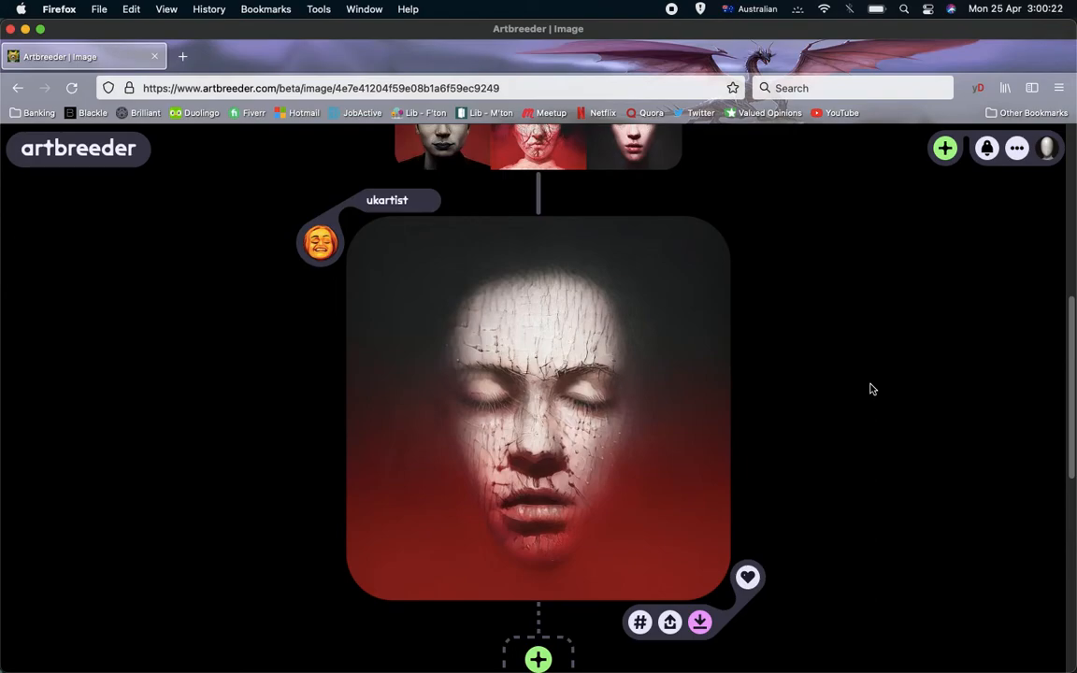
{"action": "mouse_move", "coordinate": [943, 352]}
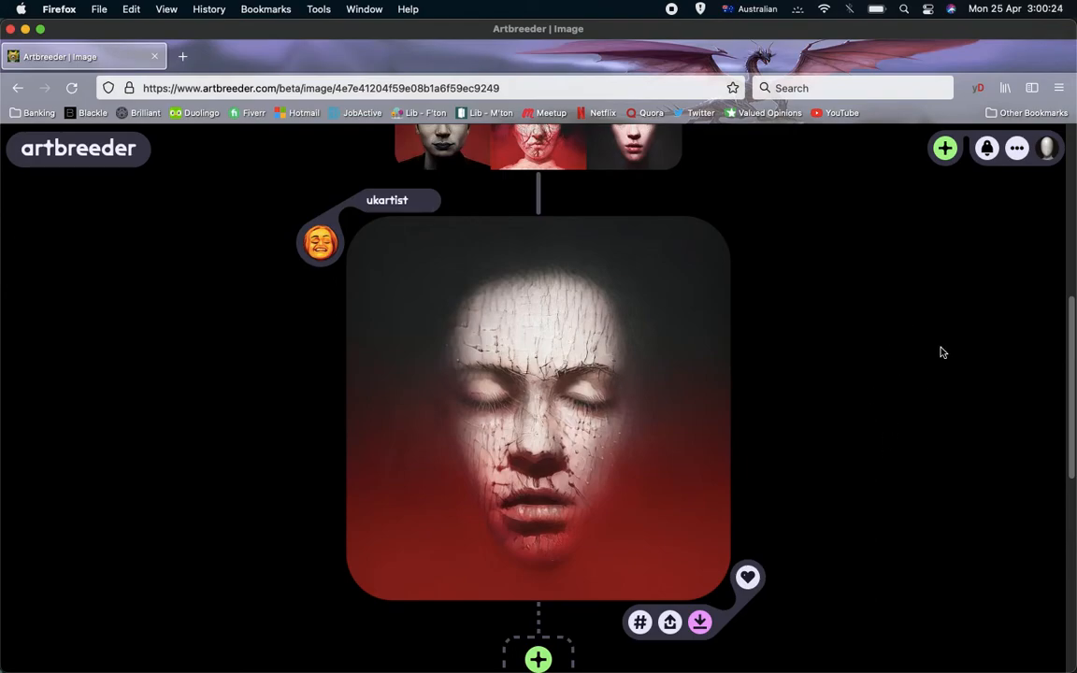
{"action": "mouse_move", "coordinate": [1017, 196]}
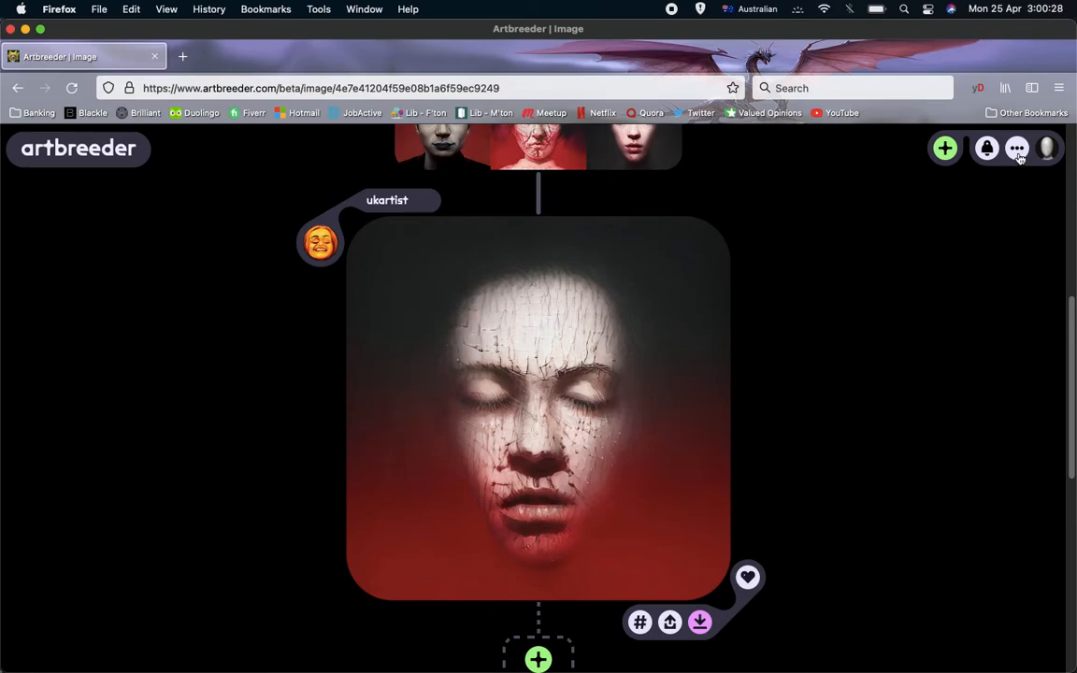
- Choose 'downloads' from the site's top-right '…' menu
{"action": "left_click", "coordinate": [1017, 148]}
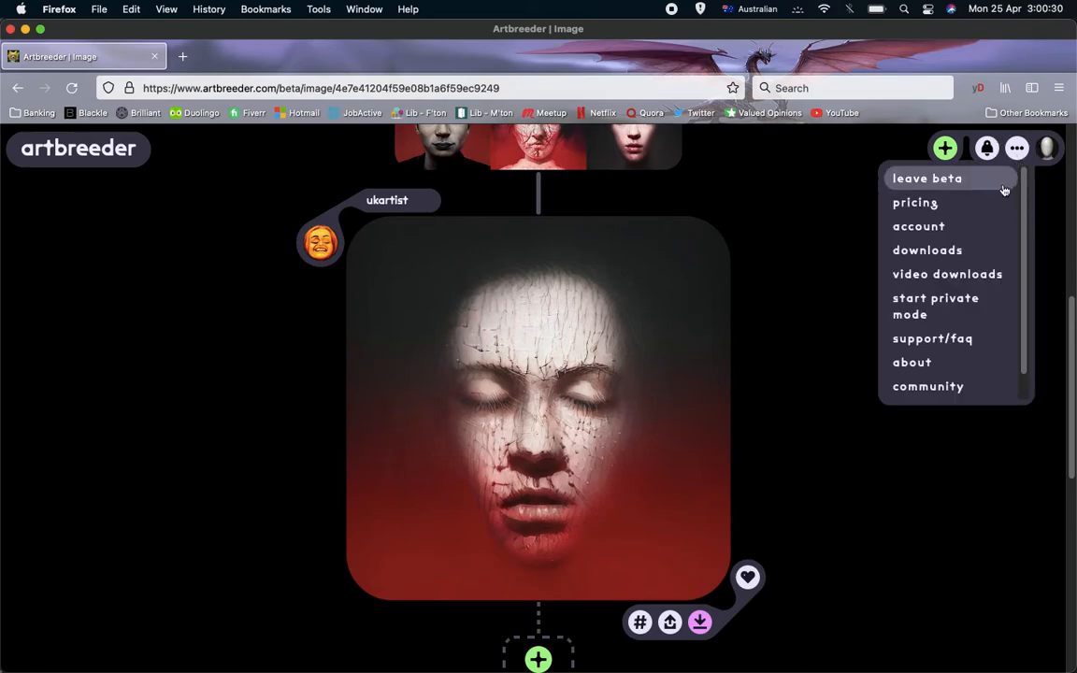
{"action": "mouse_move", "coordinate": [927, 251]}
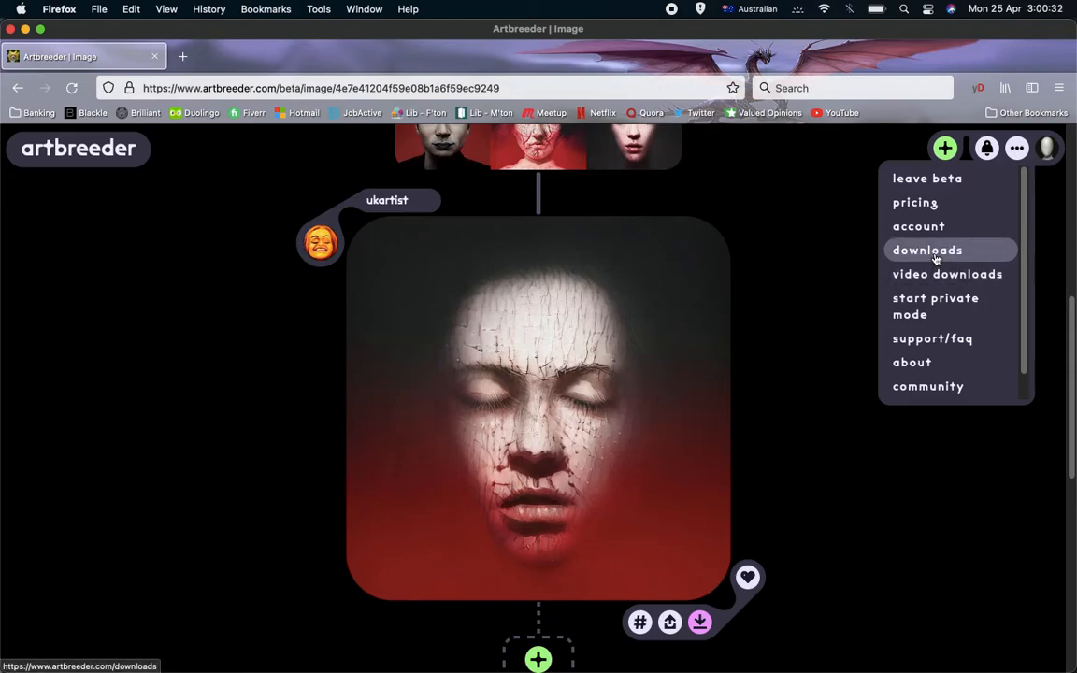
{"action": "mouse_move", "coordinate": [945, 273]}
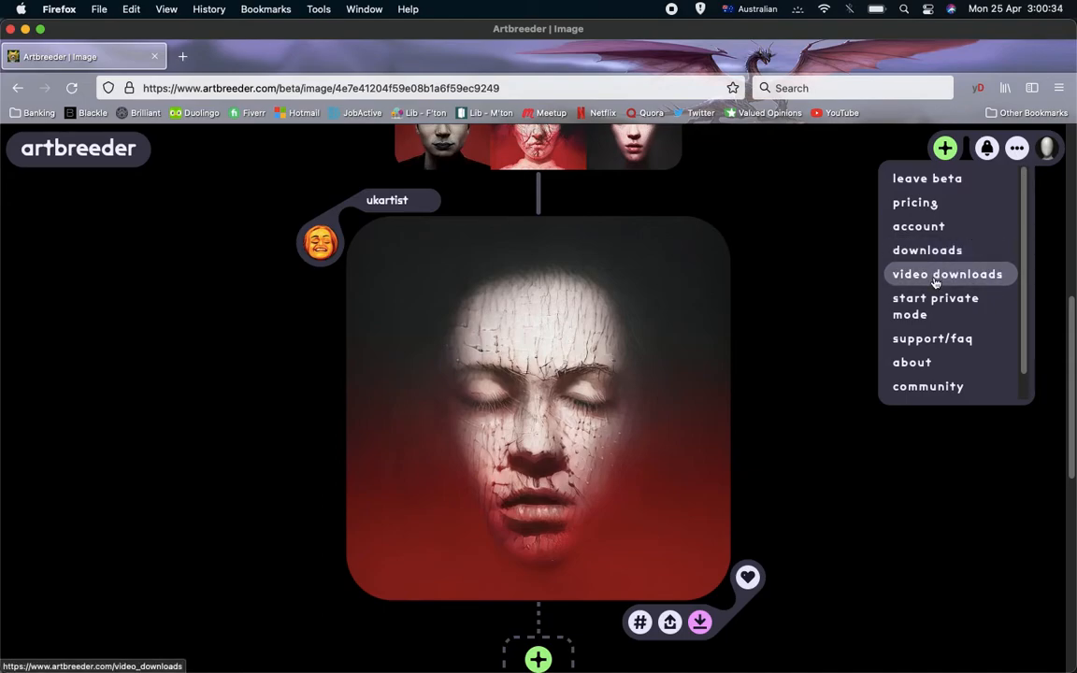
{"action": "mouse_move", "coordinate": [927, 251]}
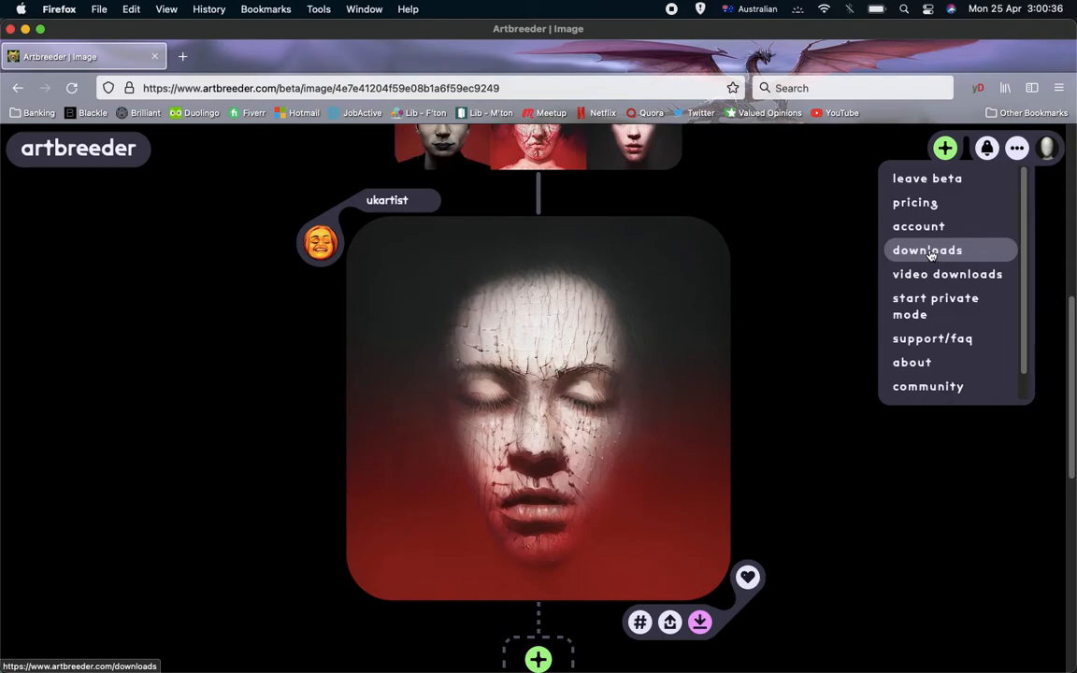
{"action": "left_click", "coordinate": [928, 251]}
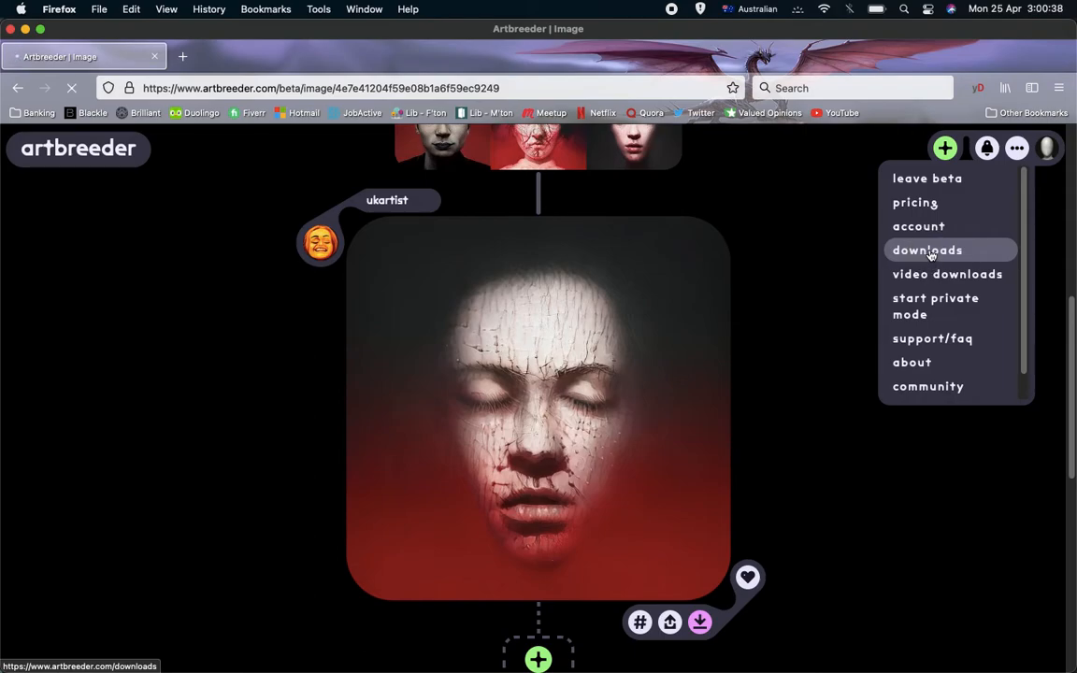
{"action": "left_click", "coordinate": [927, 250]}
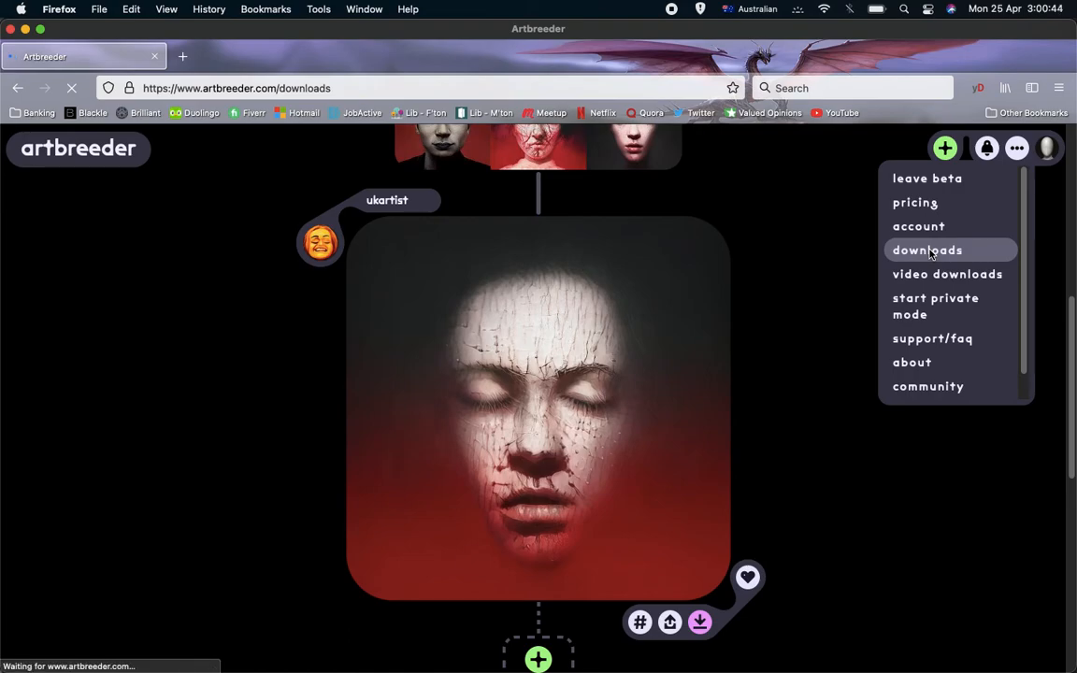
- Load the Your Downloads page listing the cracked-face portrait
{"action": "left_click", "coordinate": [927, 250]}
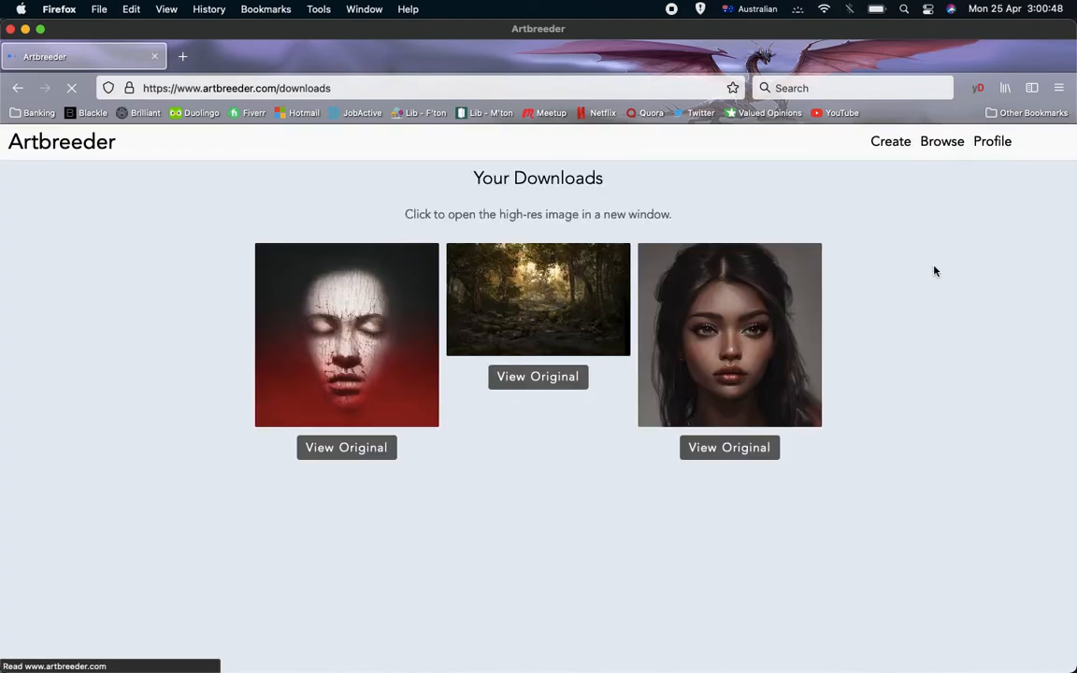
{"action": "mouse_move", "coordinate": [386, 386]}
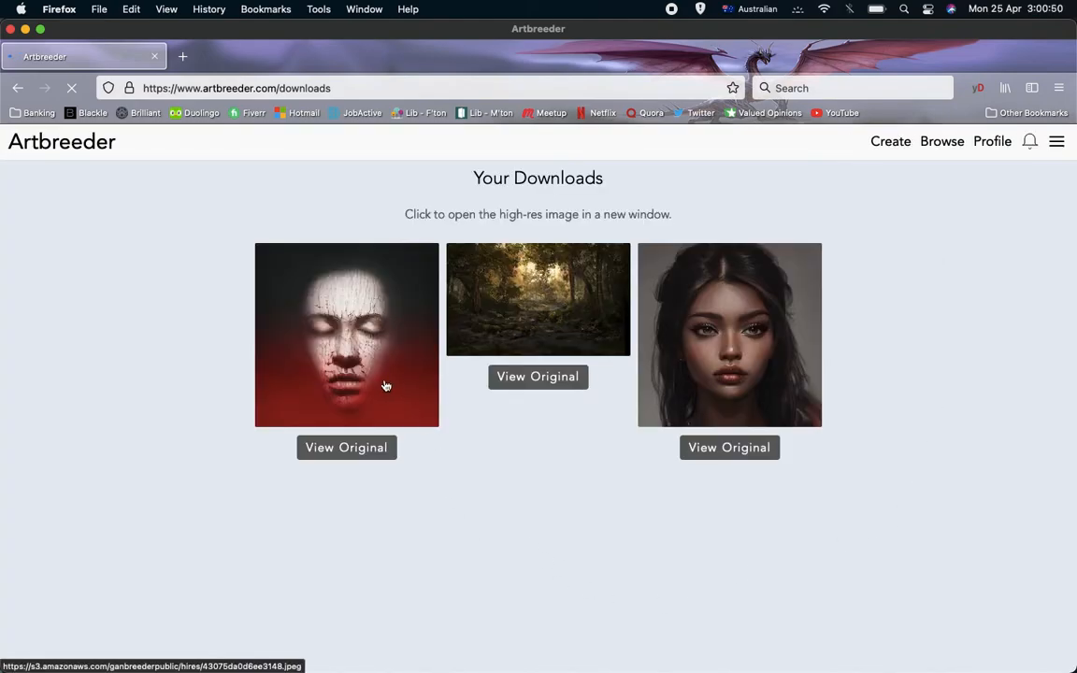
{"action": "mouse_move", "coordinate": [344, 344]}
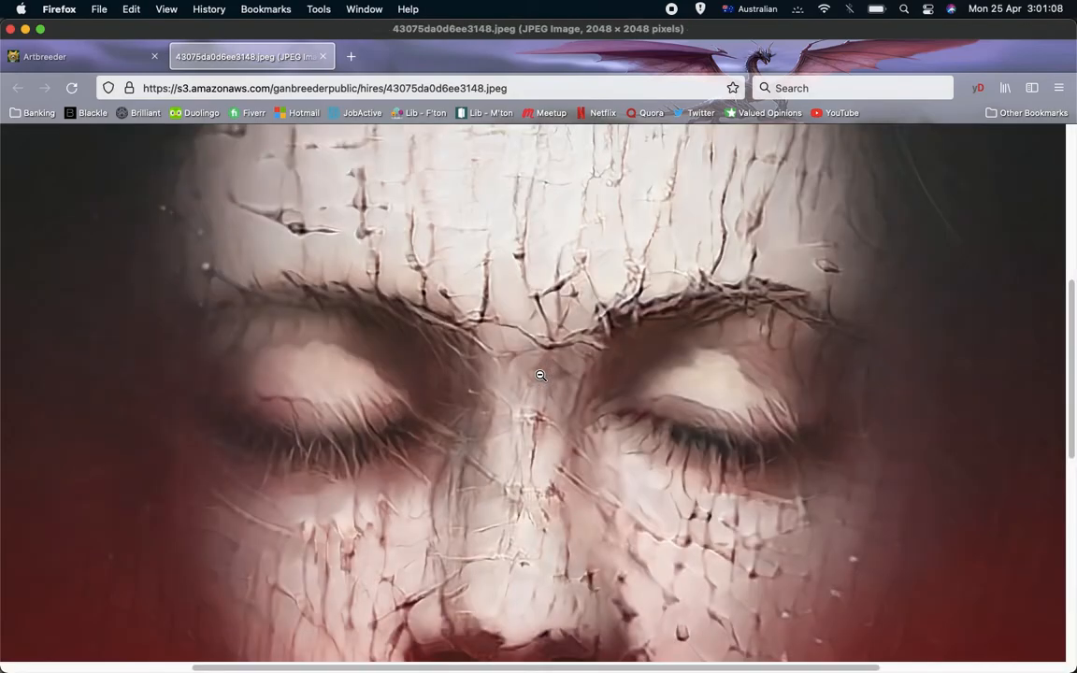
{"action": "scroll", "scroll_direction": "down", "scroll_amount": 3}
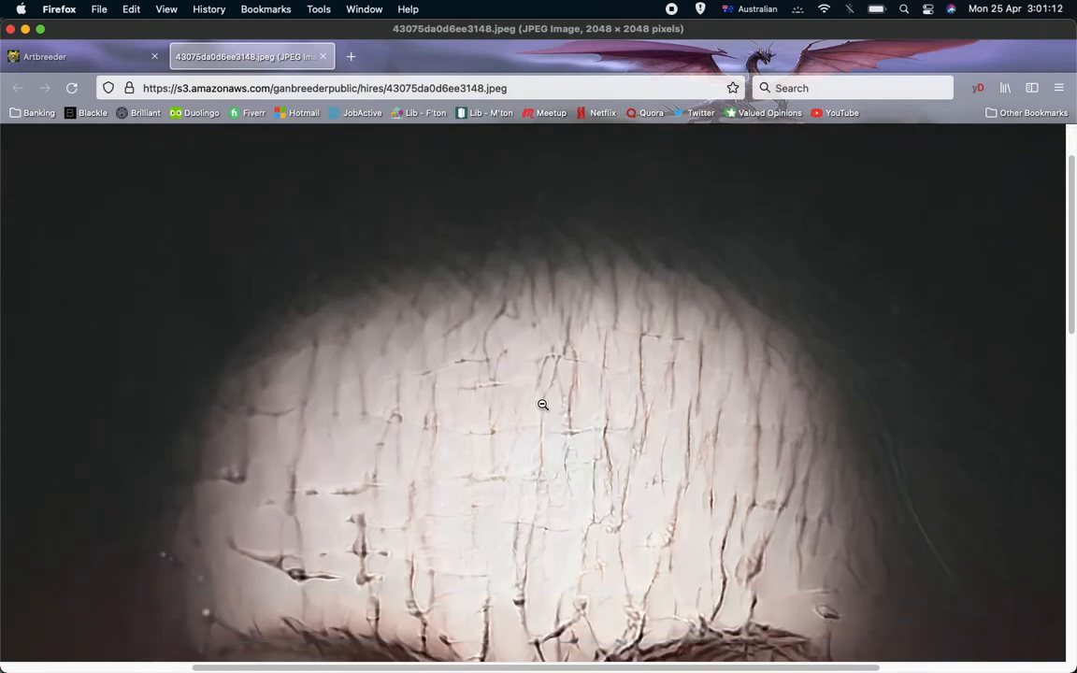
- Bring up the context menu with 'Save Image As…' on the hi-res cracked-face JPEG
{"action": "right_click", "coordinate": [527, 273]}
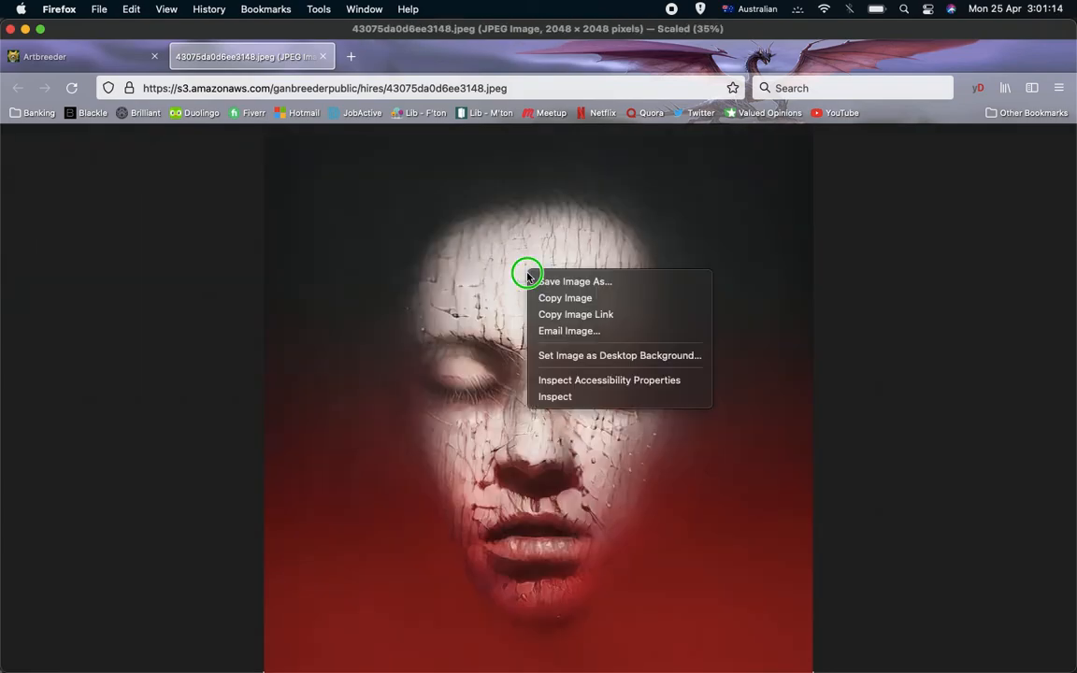
{"action": "mouse_move", "coordinate": [576, 280]}
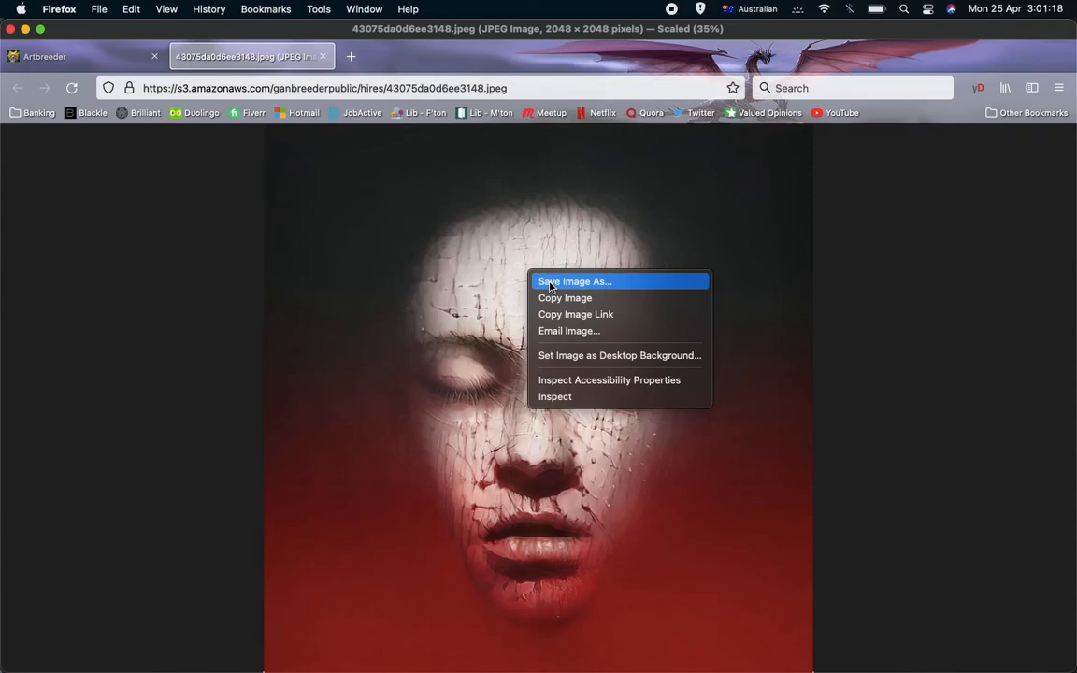
{"action": "mouse_move", "coordinate": [899, 247]}
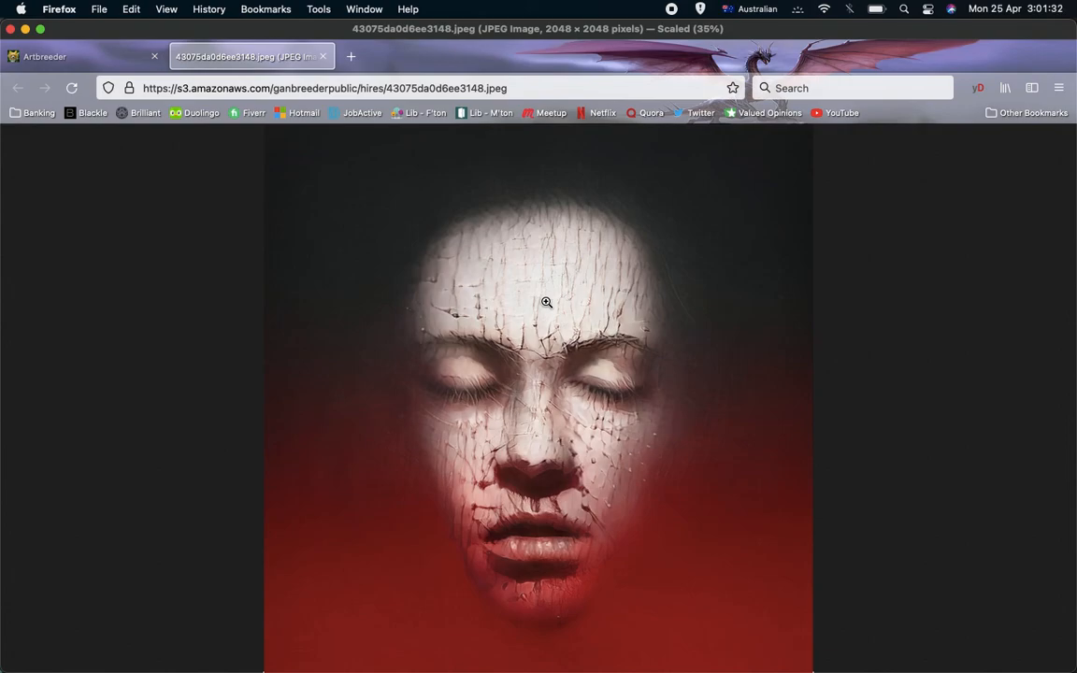
{"action": "mouse_move", "coordinate": [512, 250]}
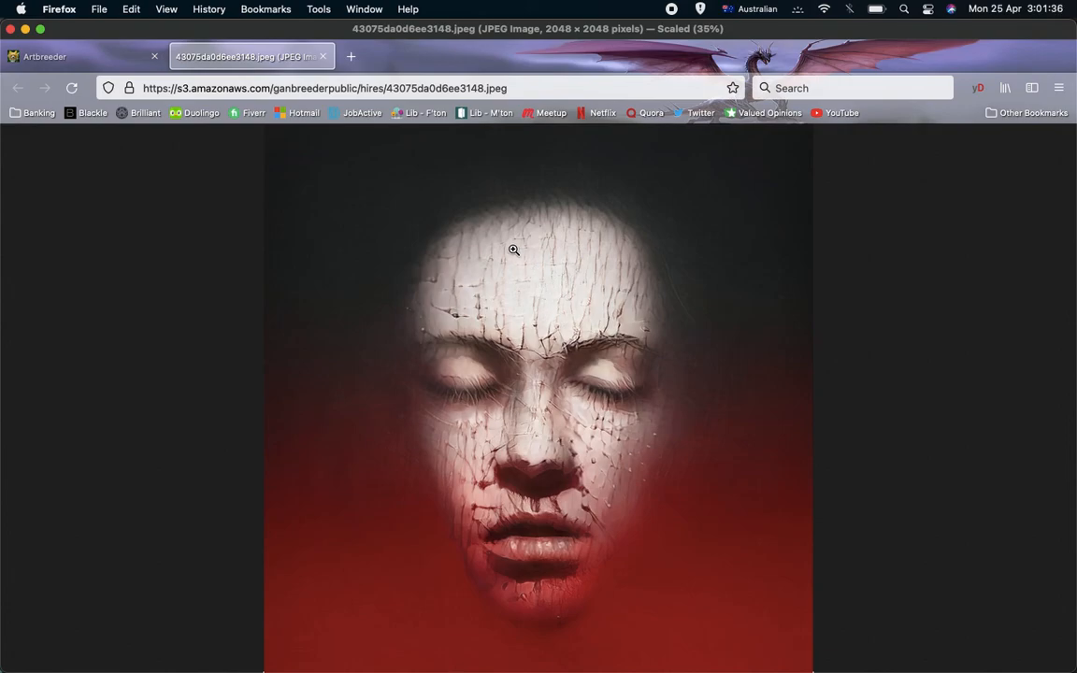